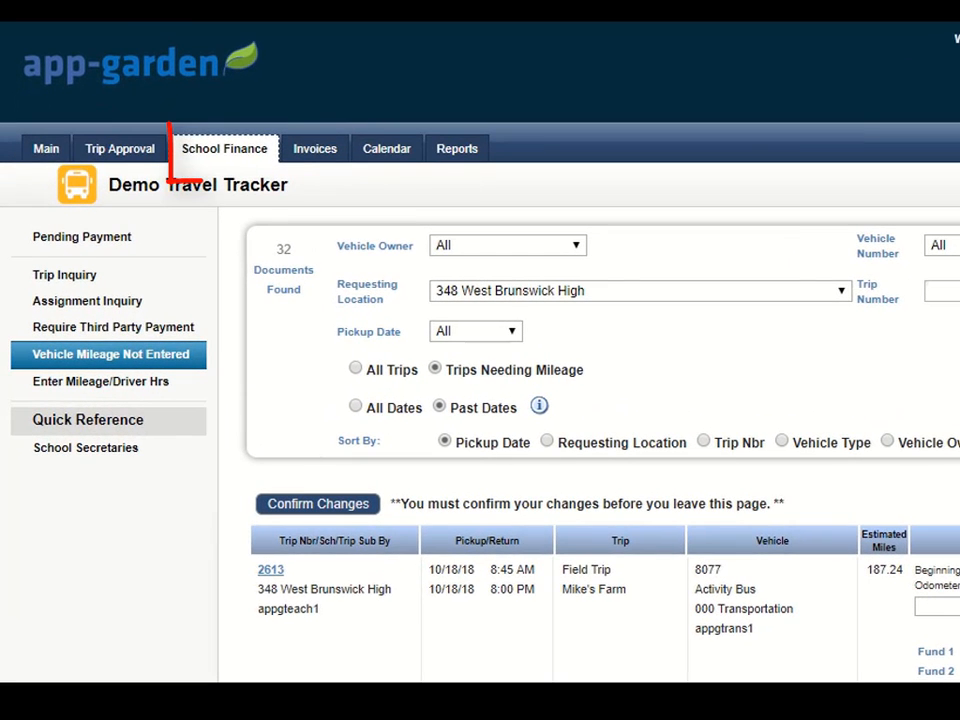
Locate trip 2613 and enter beginning odometer 2000 and ending odometer 2200
click(224, 148)
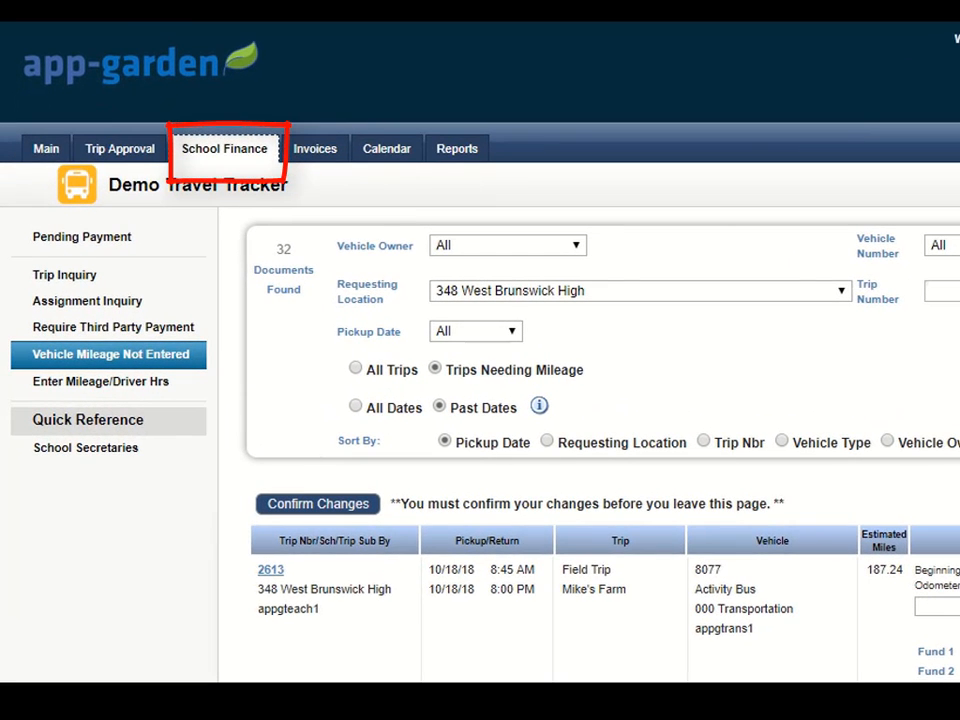
click(110, 354)
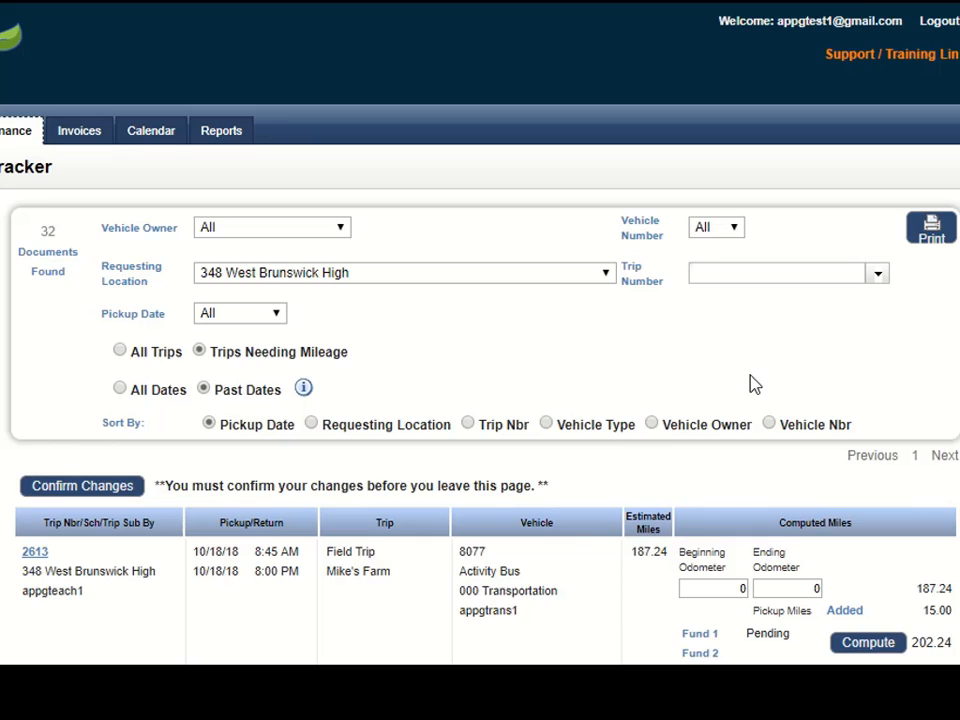
click(715, 227)
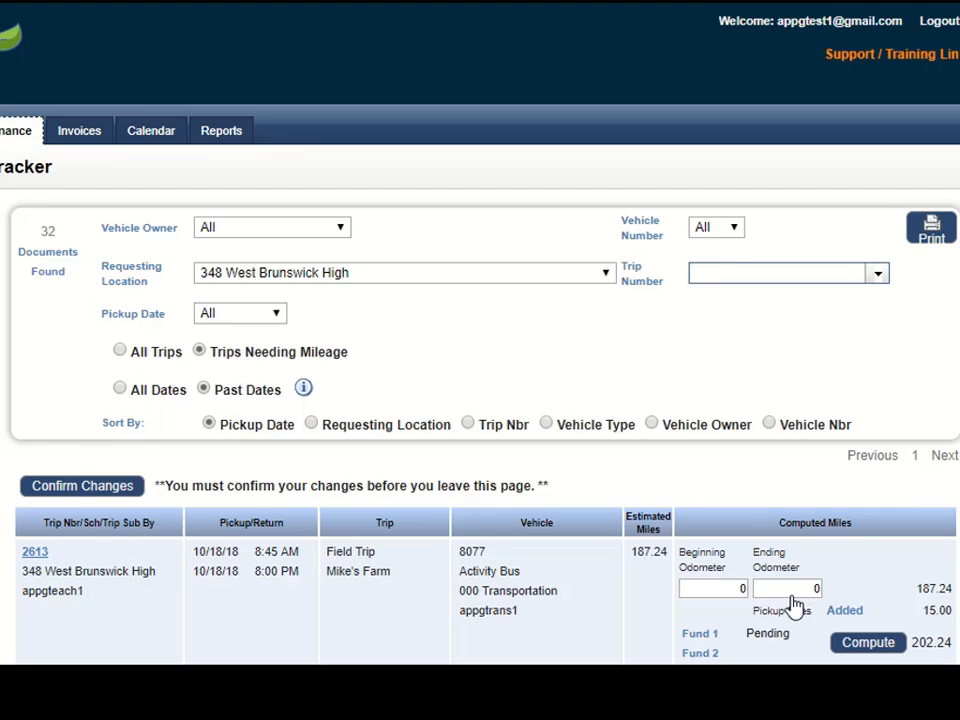
scroll(down, 3)
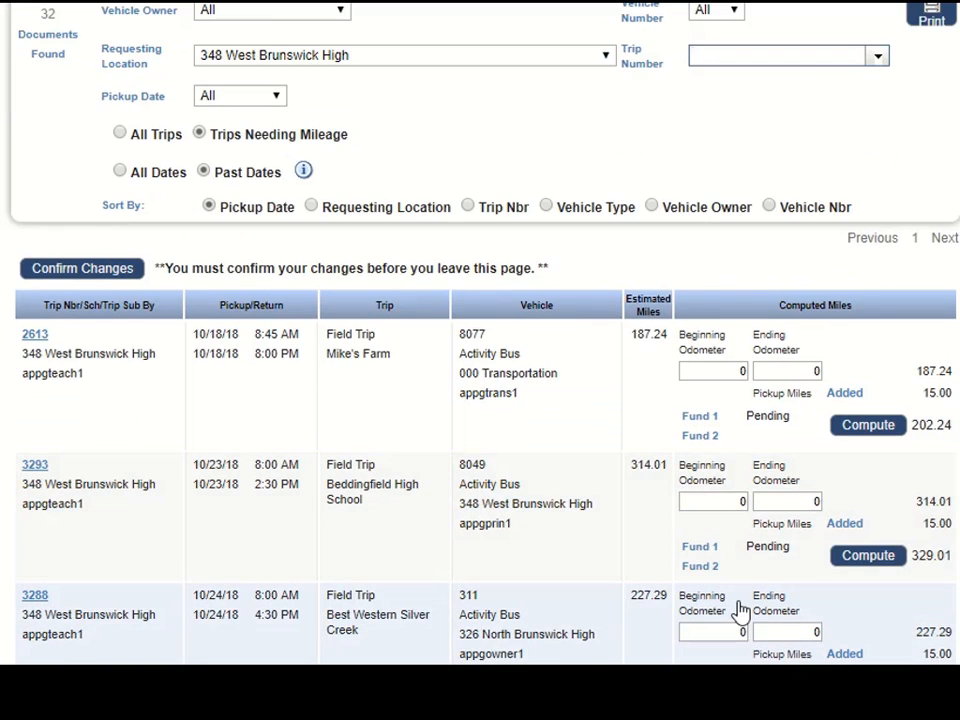
click(780, 55)
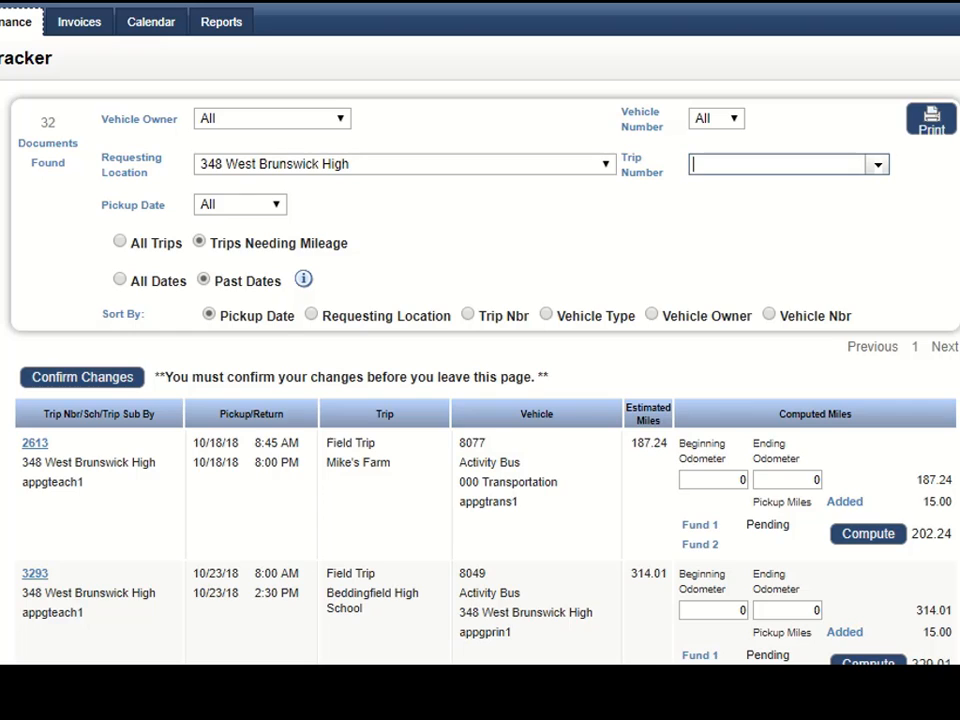
click(712, 480)
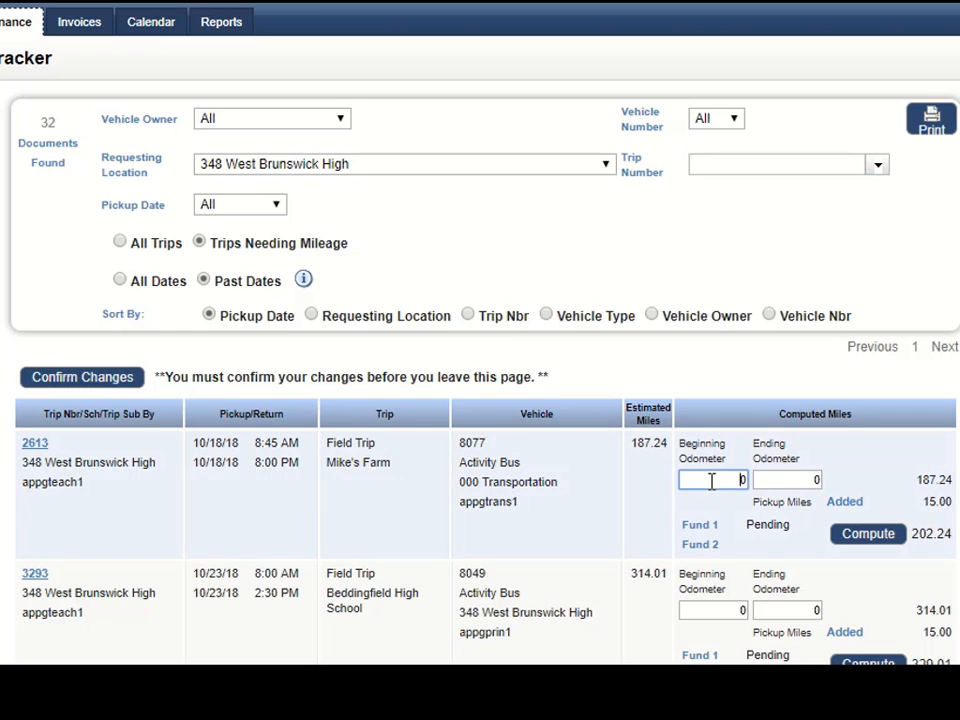
text(2000)
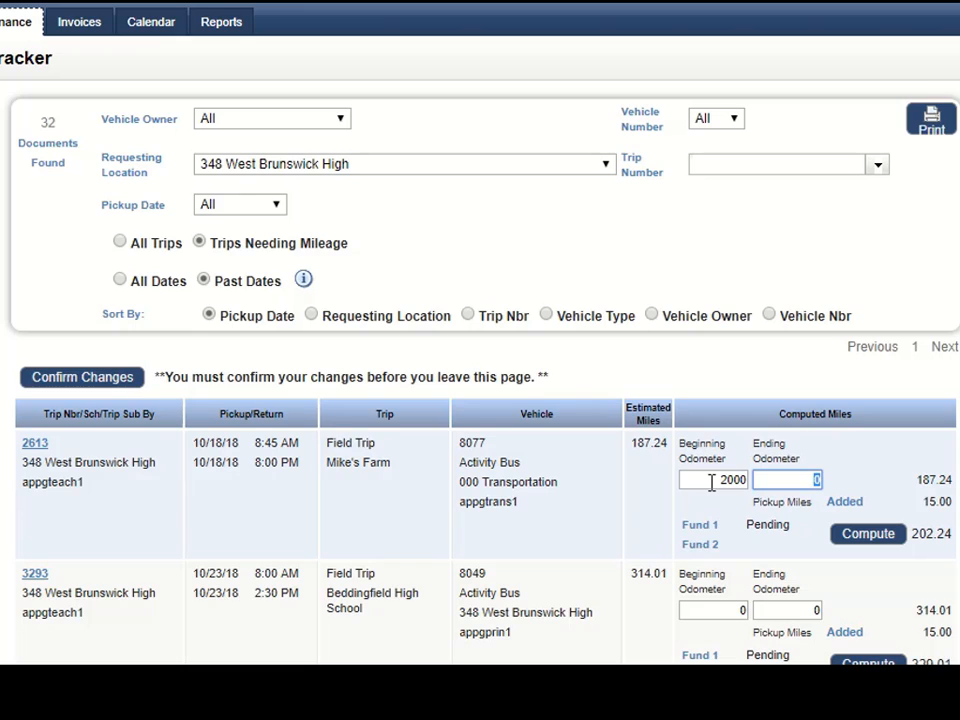
text(2200)
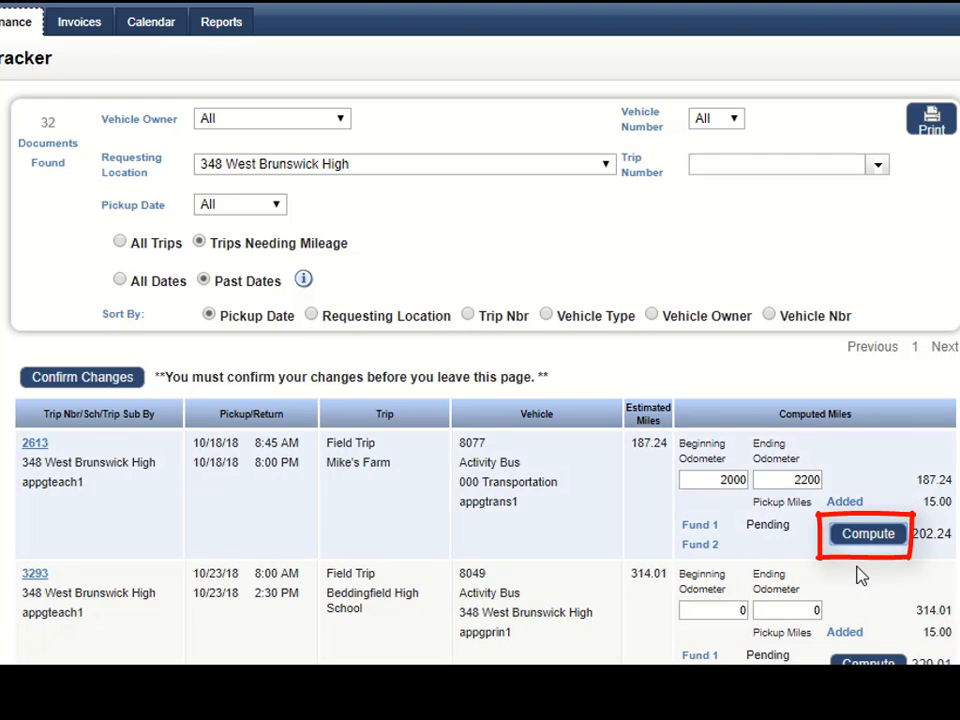
Compute trip 2613's mileage: 200.00 miles plus 15.00 pickup, 215.00 total pending
click(866, 533)
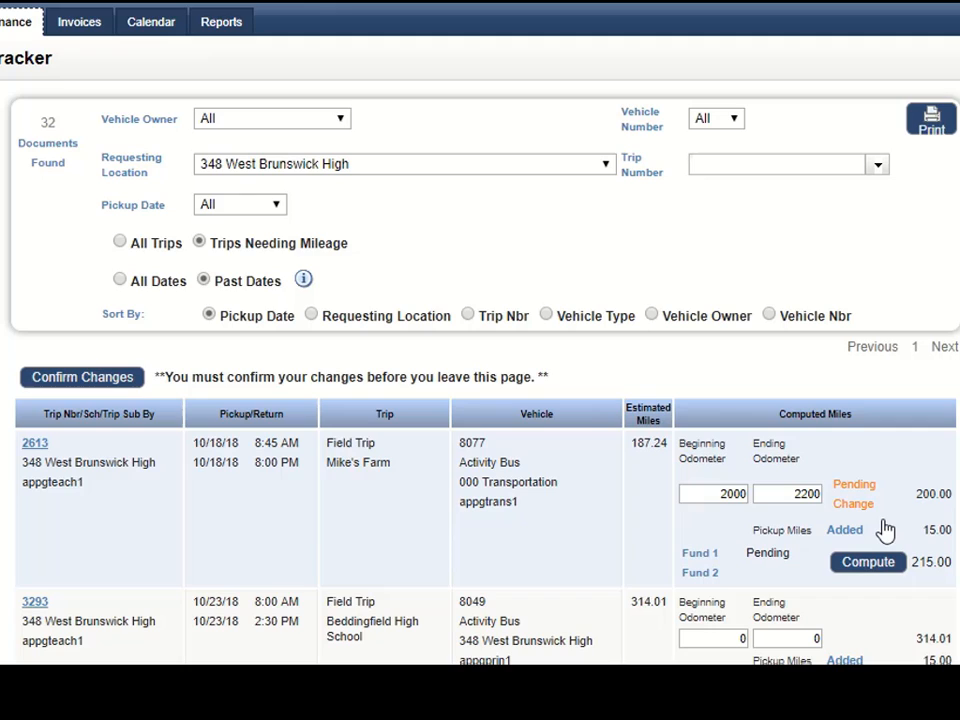
mouse_move(921, 590)
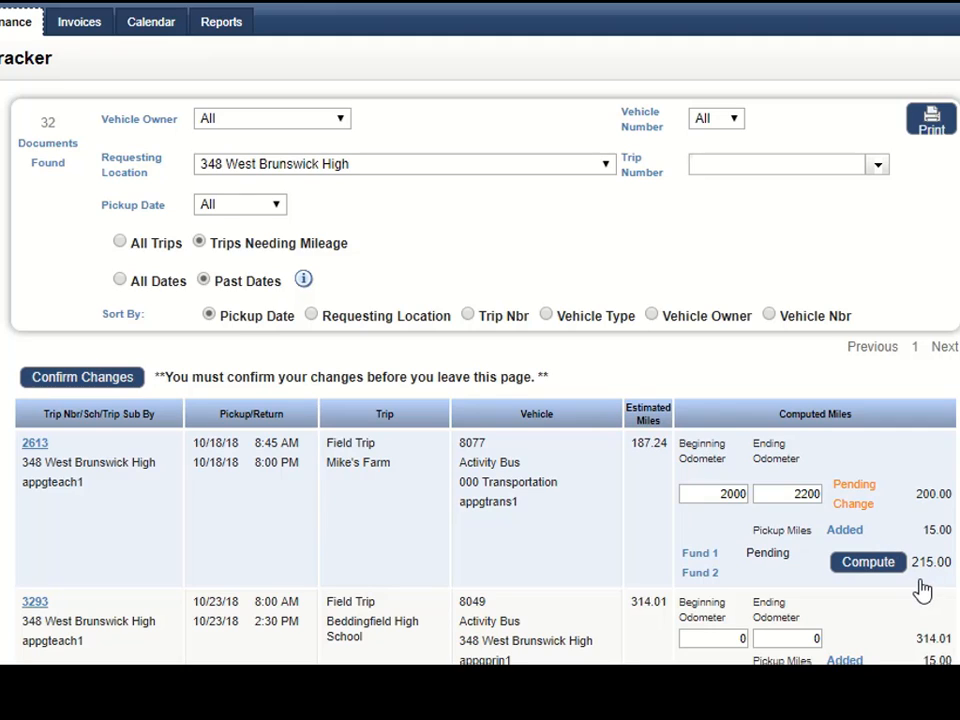
mouse_move(930, 585)
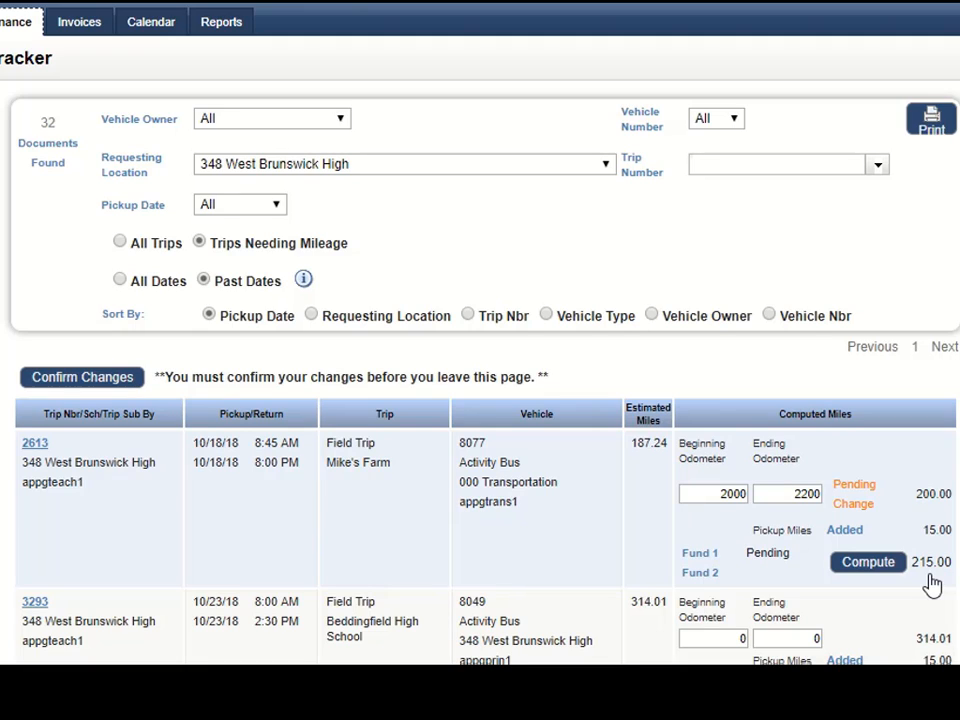
mouse_move(875, 543)
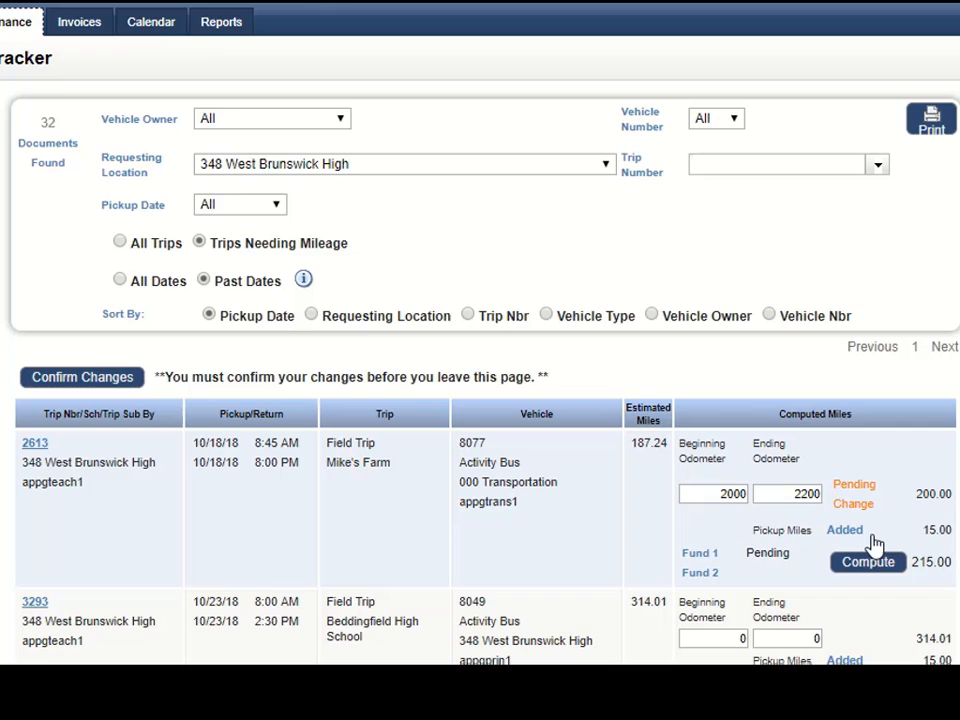
mouse_move(930, 550)
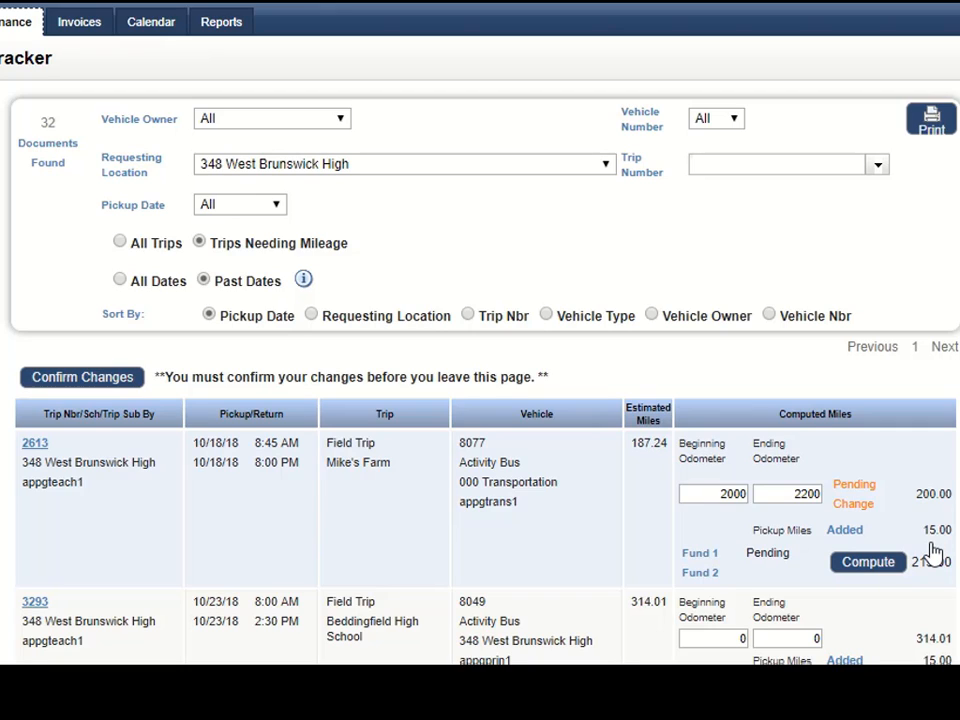
click(867, 561)
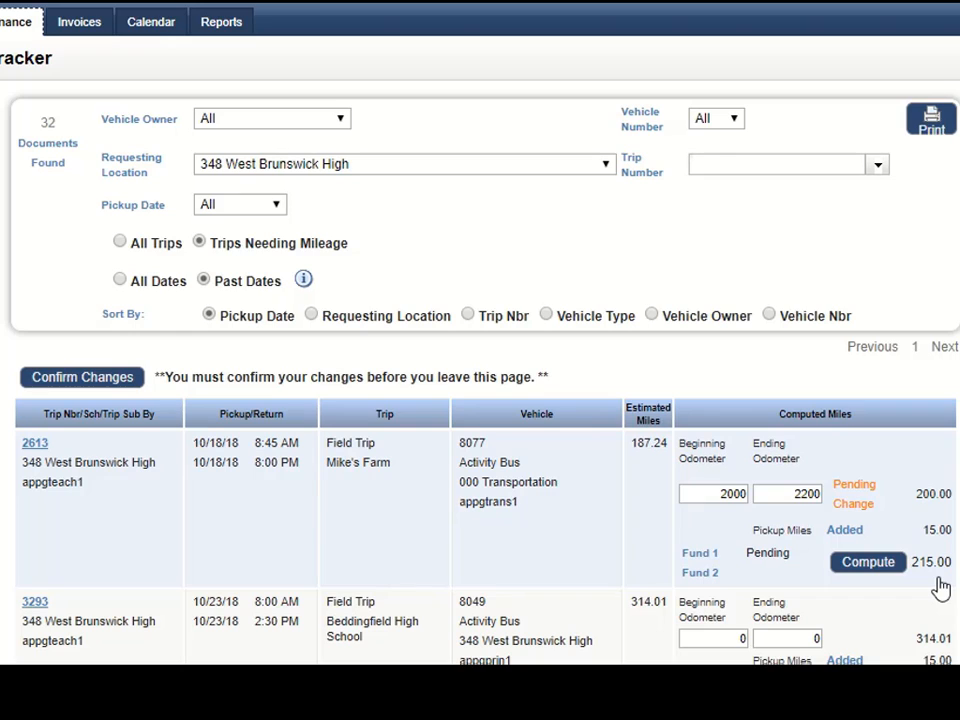
mouse_move(168, 444)
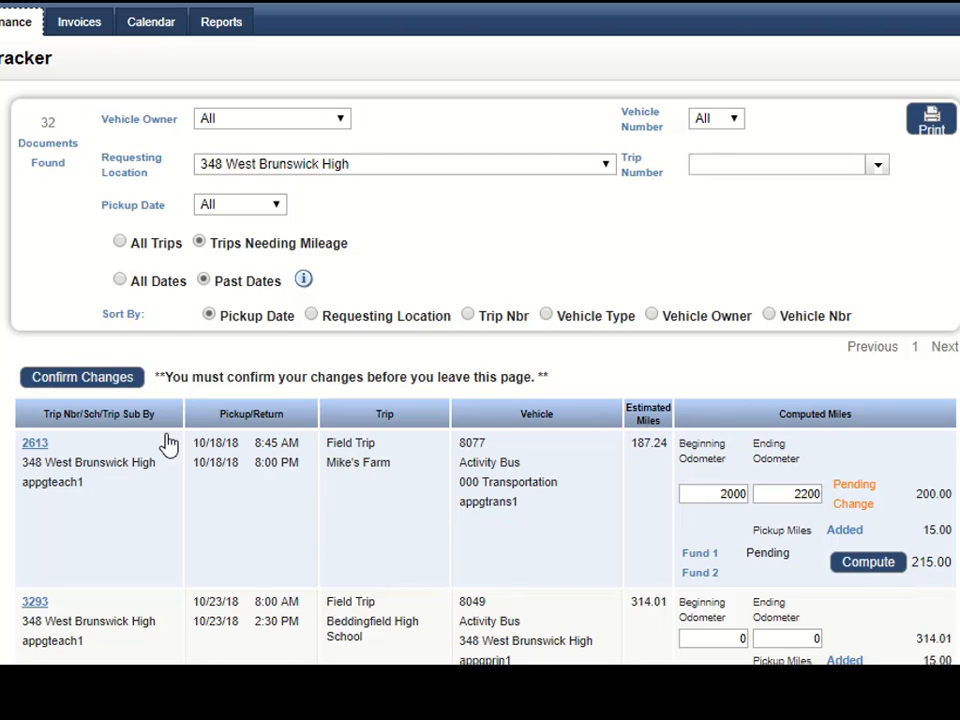
mouse_move(70, 400)
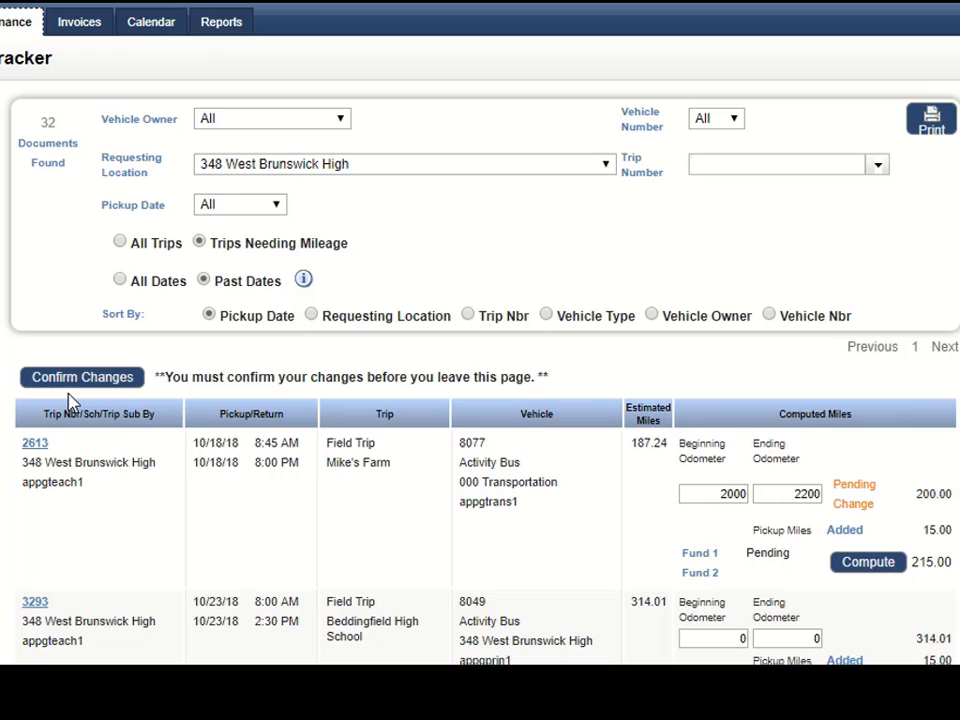
Confirm trip 2613's pending mileage change and approve the save dialog
click(81, 377)
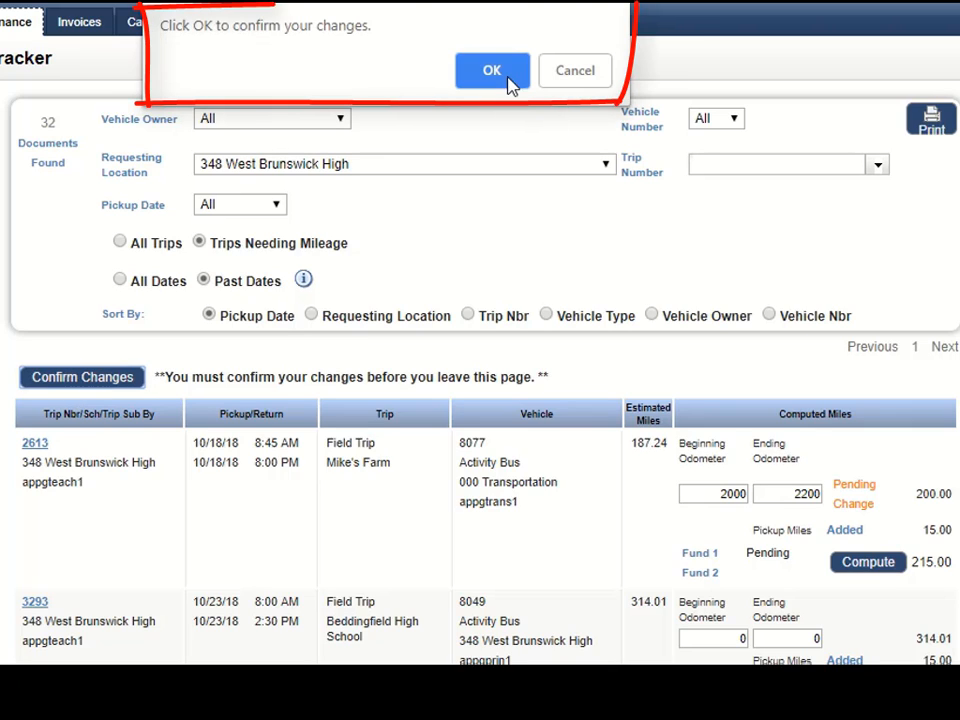
click(491, 70)
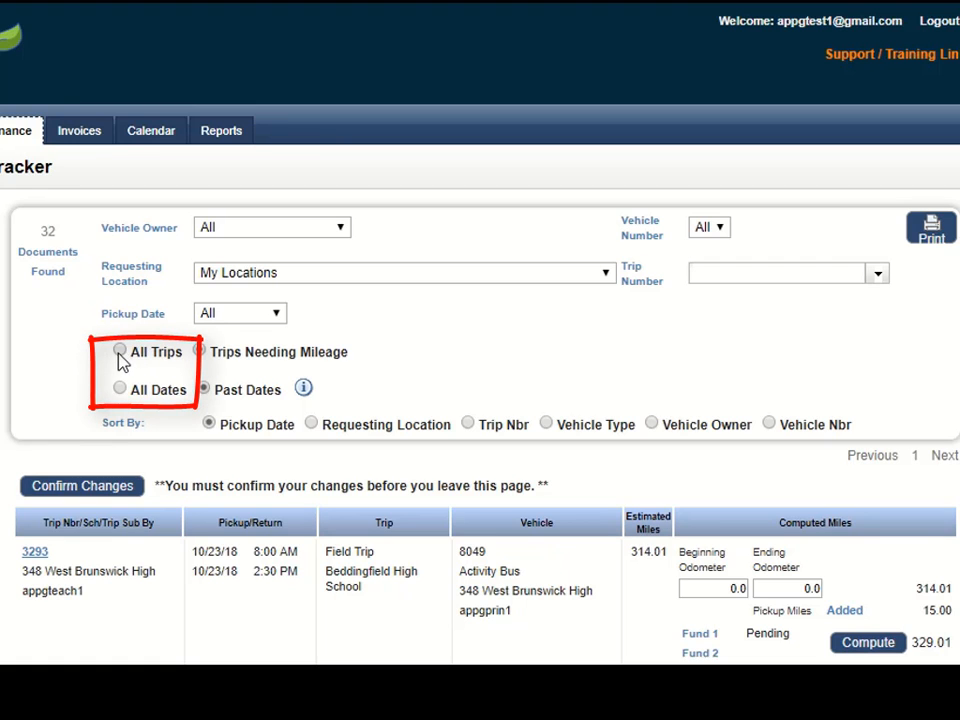
Switch the list to All Trips and All Dates, showing 510 documents
click(120, 389)
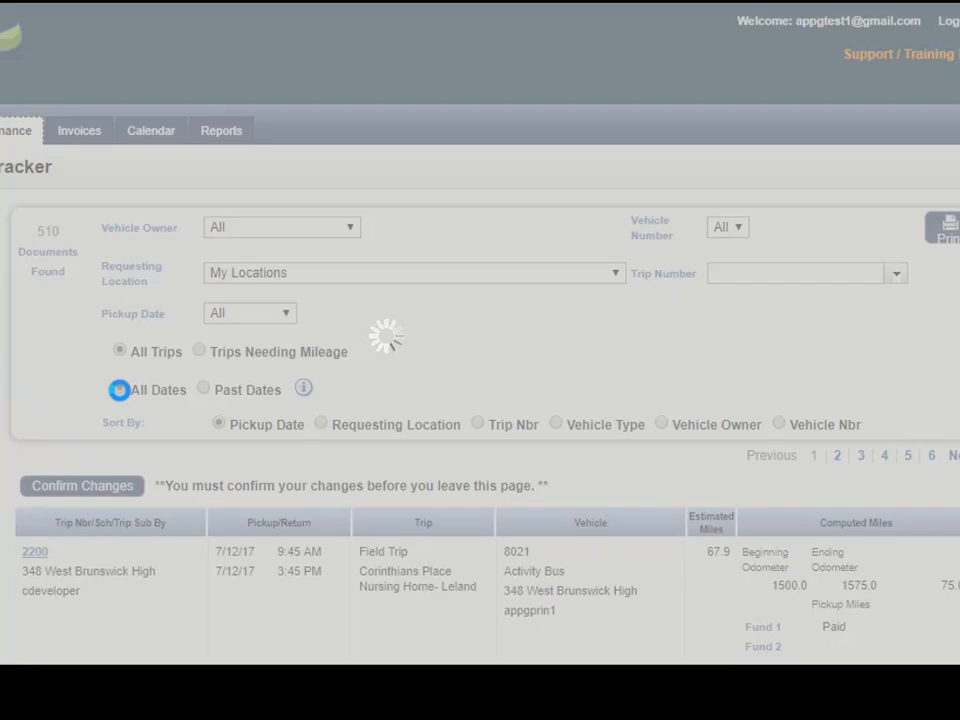
scroll(down, 3)
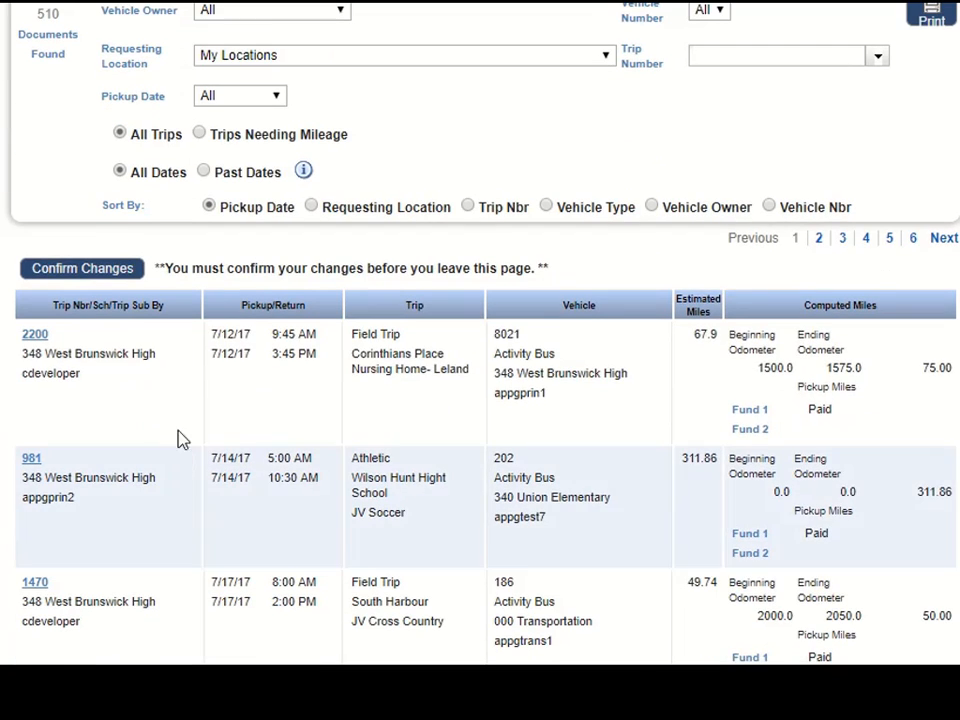